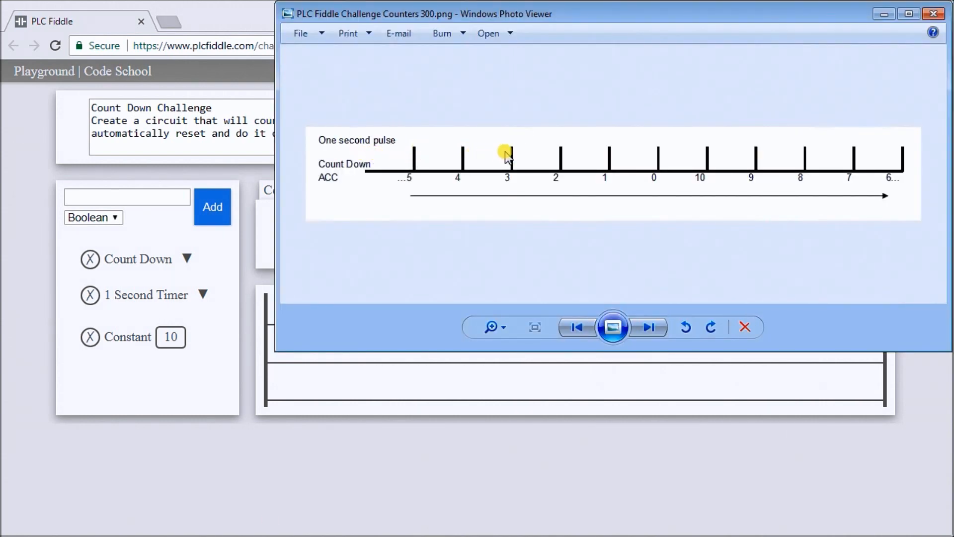
pyautogui.moveTo(423, 124)
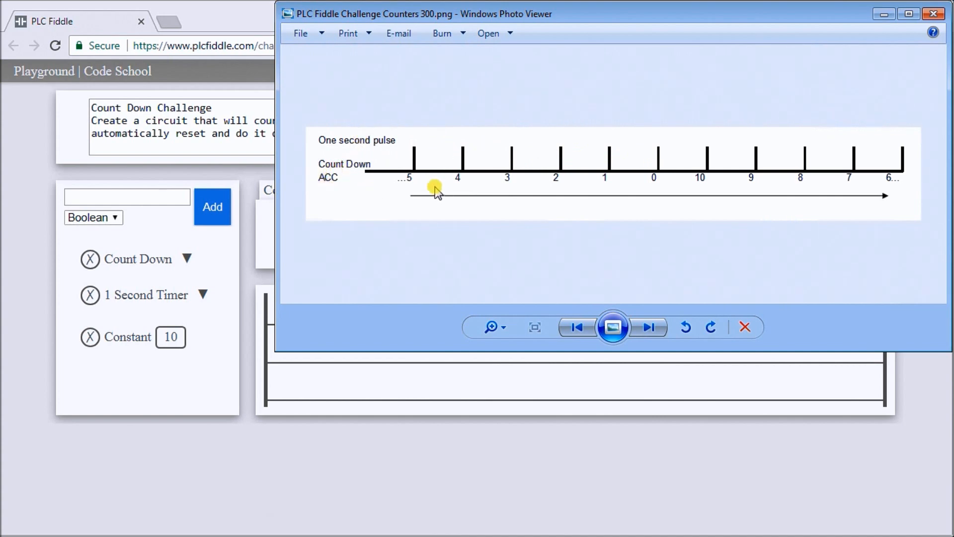
pyautogui.moveTo(418, 183)
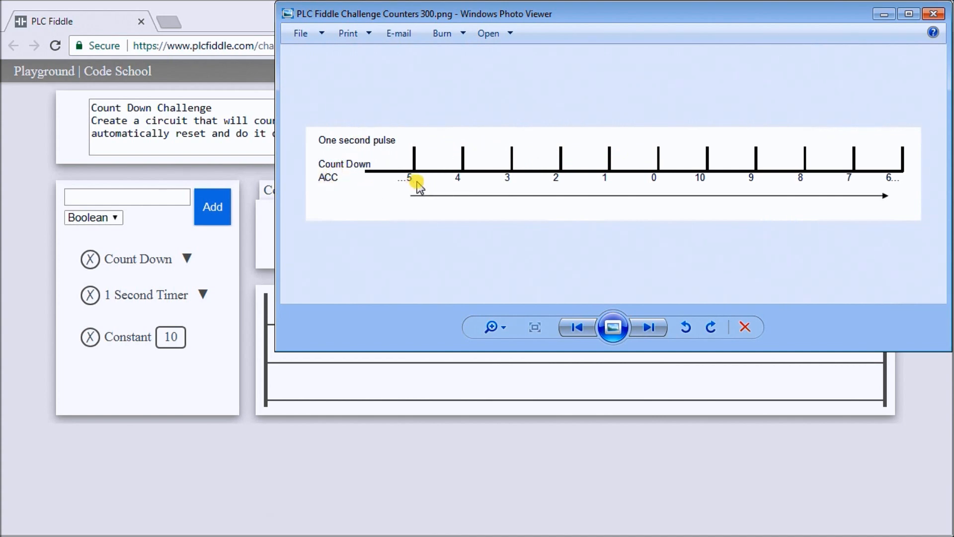
pyautogui.moveTo(648, 185)
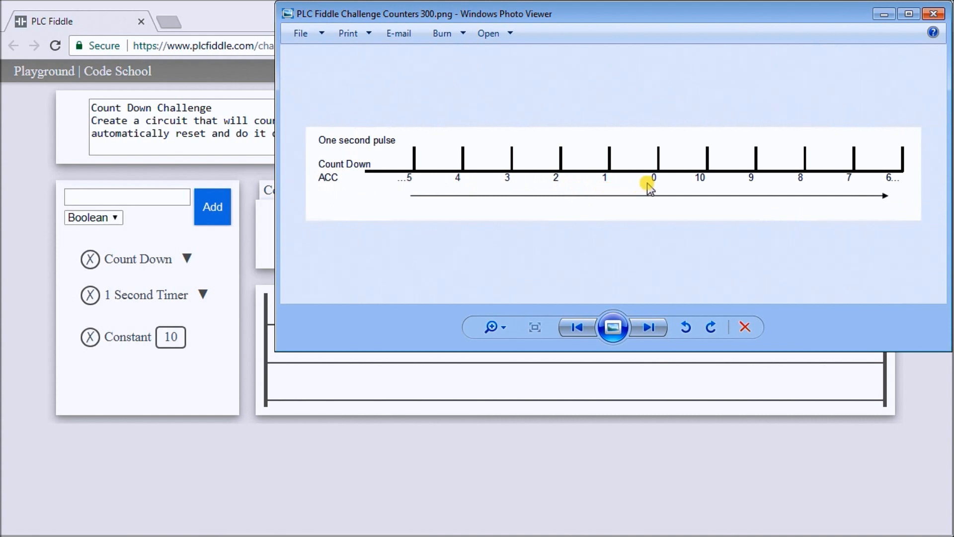
pyautogui.moveTo(743, 195)
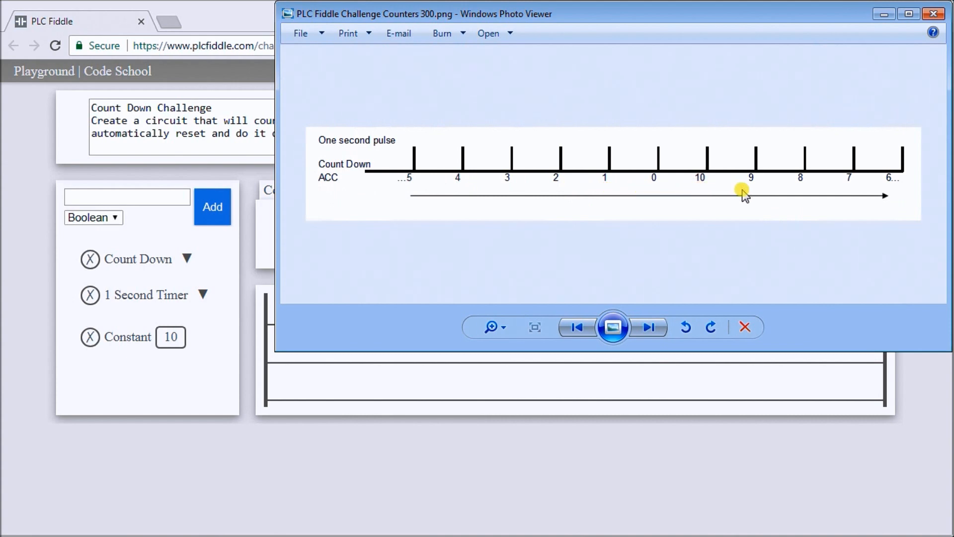
pyautogui.moveTo(855, 205)
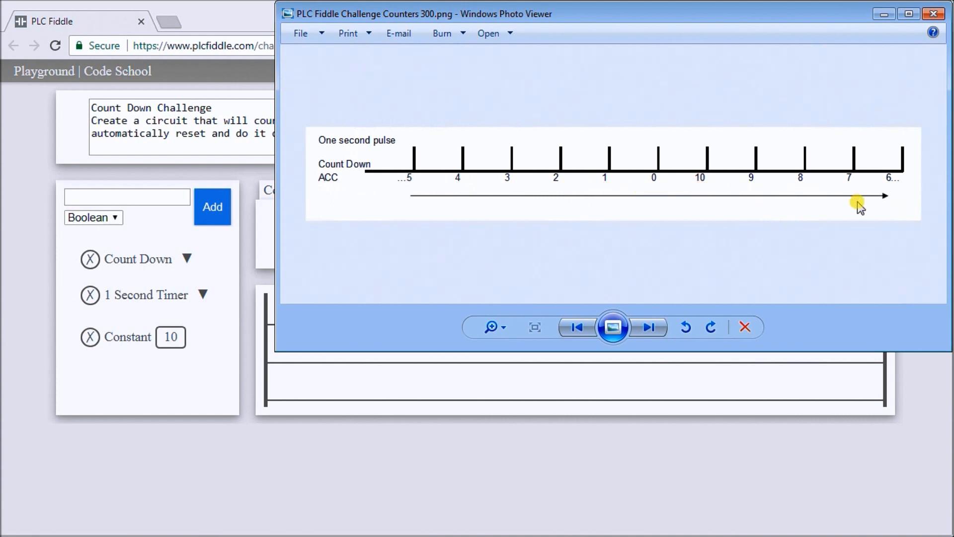
pyautogui.moveTo(835, 201)
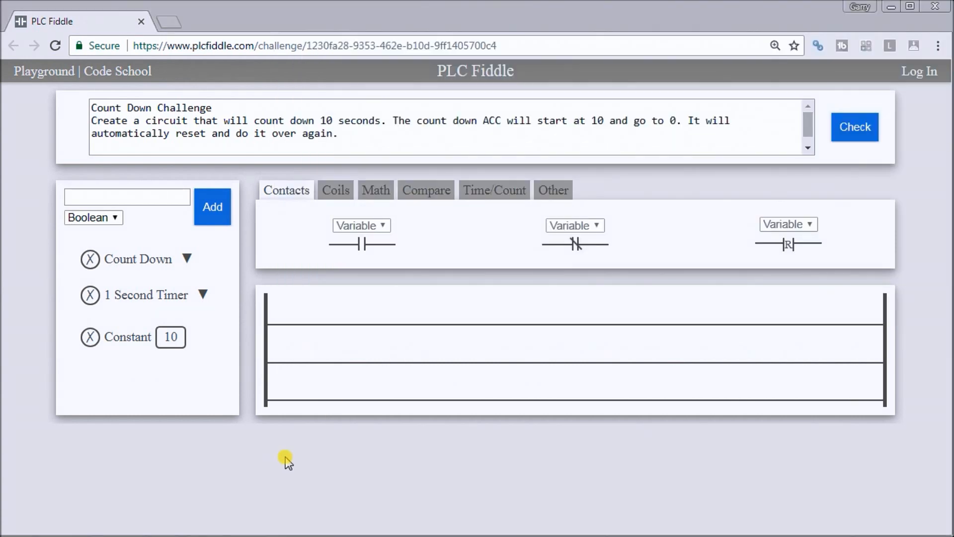
pyautogui.moveTo(371, 164)
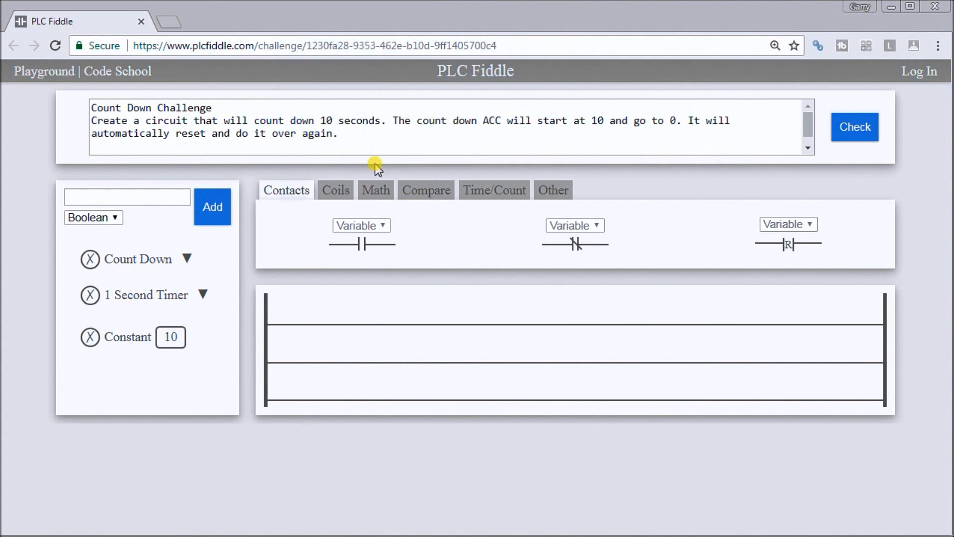
pyautogui.moveTo(353, 259)
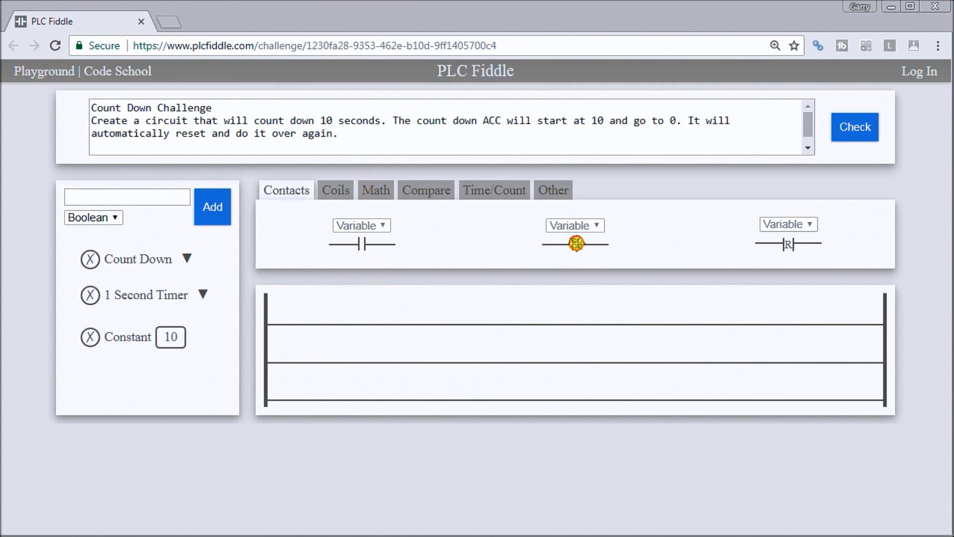
# - Place a normally closed 1 Second Timer.Q contact feeding an On Delay Timer with preset 1
pyautogui.moveTo(575, 244); pyautogui.dragTo(332, 307)
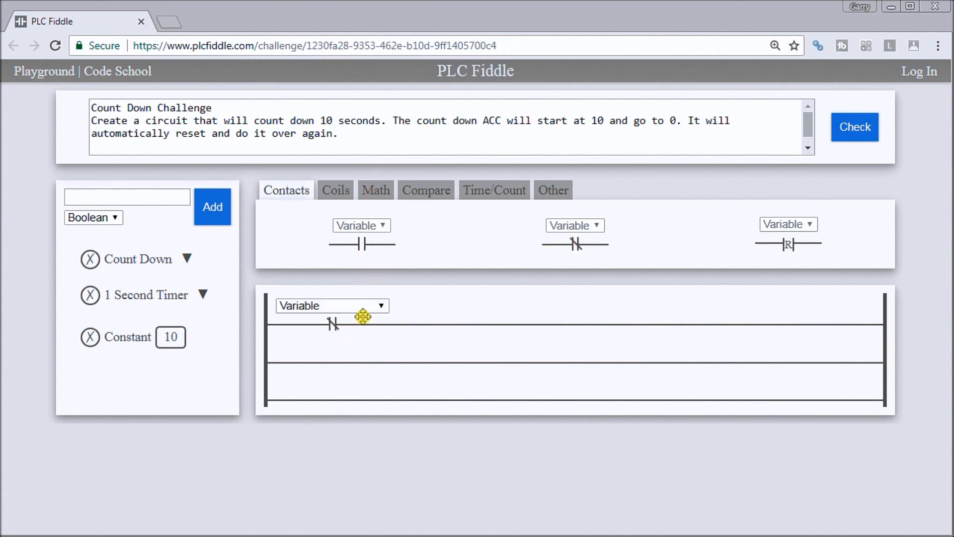
pyautogui.click(332, 306)
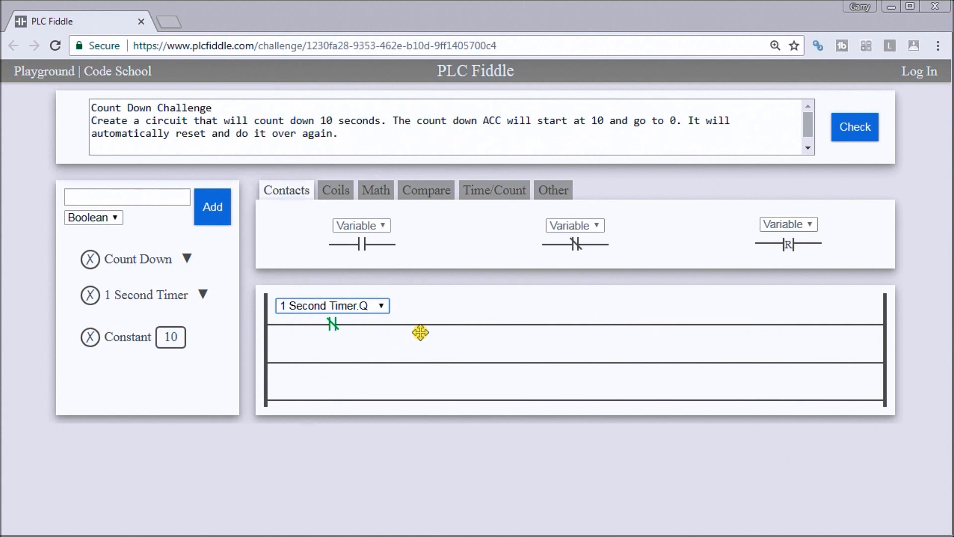
pyautogui.click(495, 190)
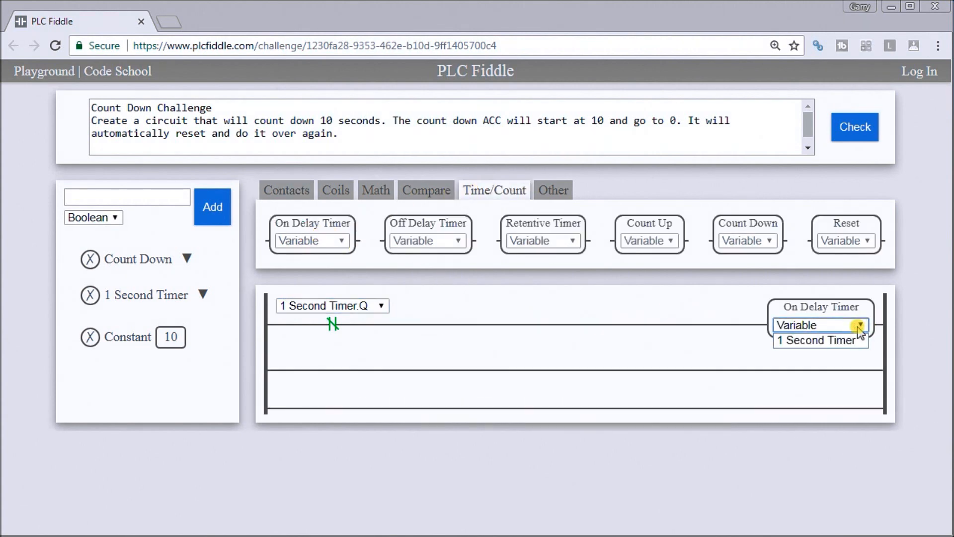
pyautogui.click(819, 340)
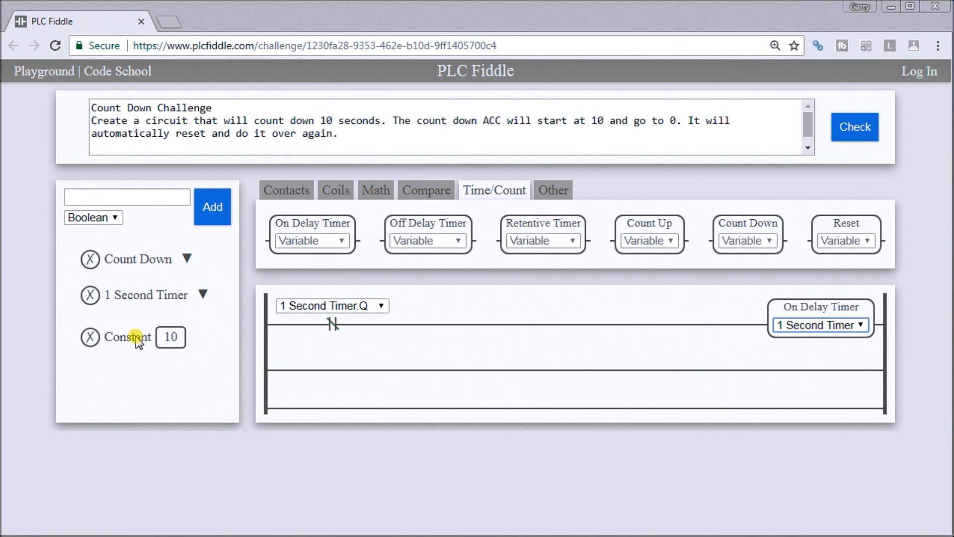
pyautogui.click(199, 295)
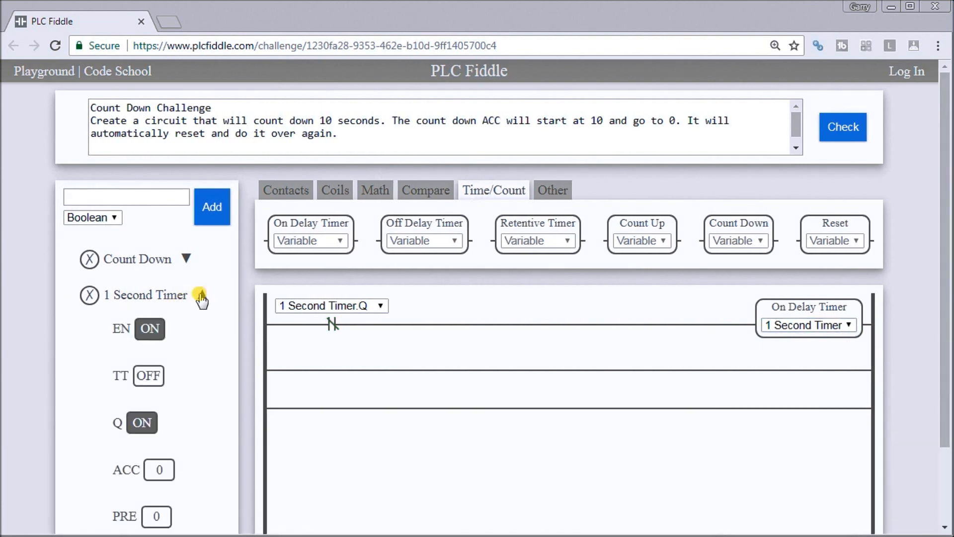
pyautogui.click(159, 528)
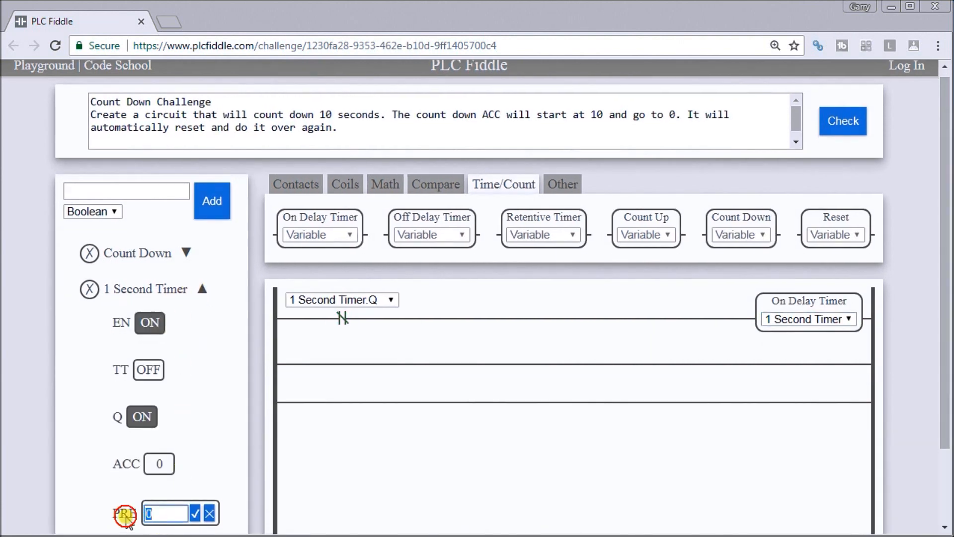
pyautogui.write('10')
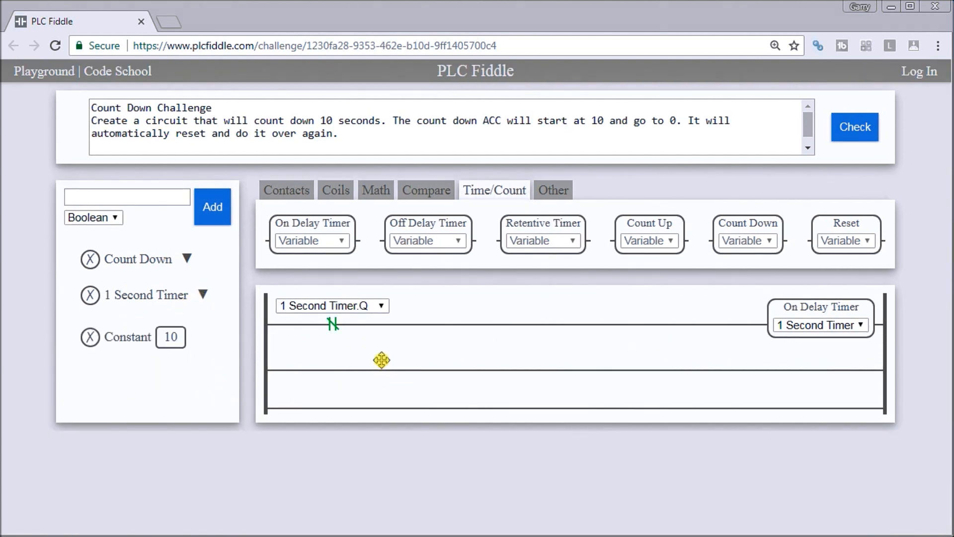
pyautogui.moveTo(351, 370)
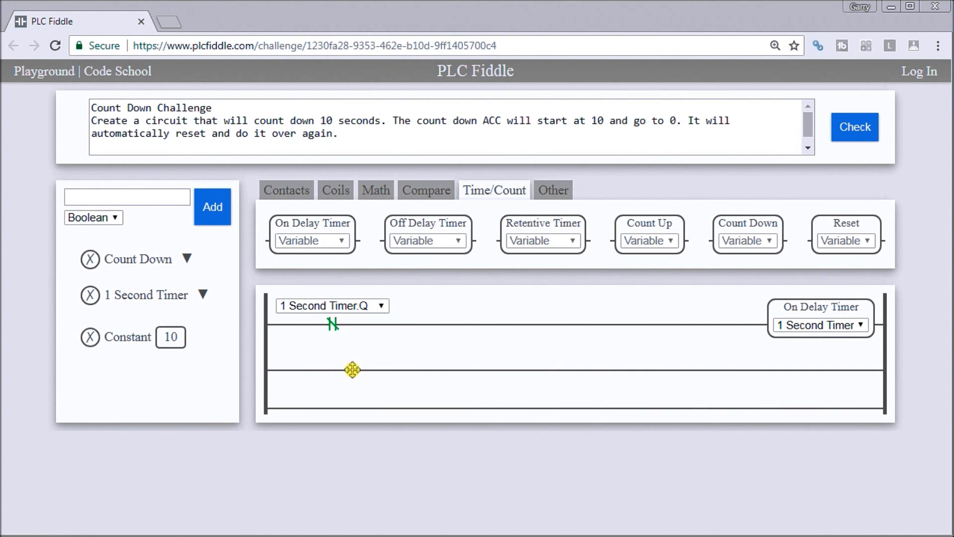
# - Put a normally open 1 Second Timer.Q contact and a Count Down counter on rung 2
pyautogui.click(286, 190)
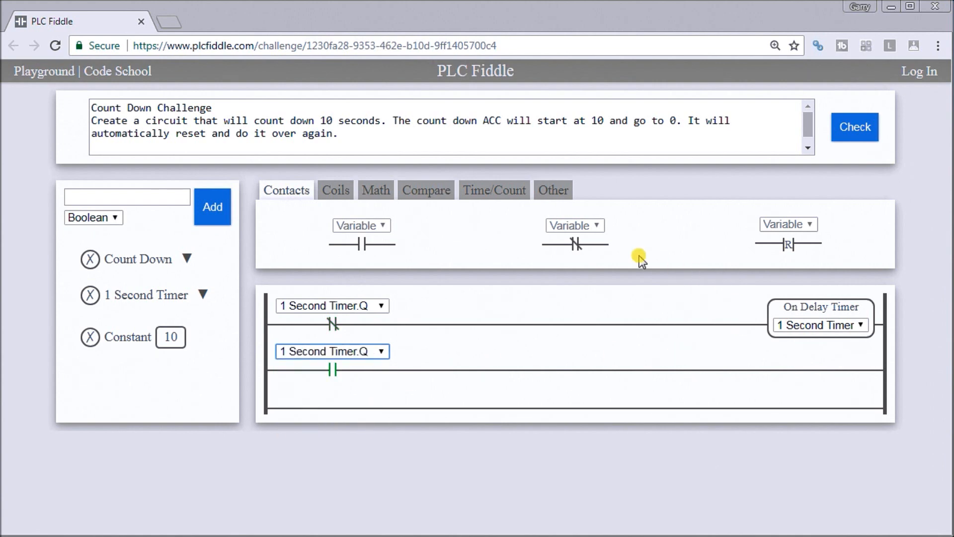
pyautogui.click(494, 190)
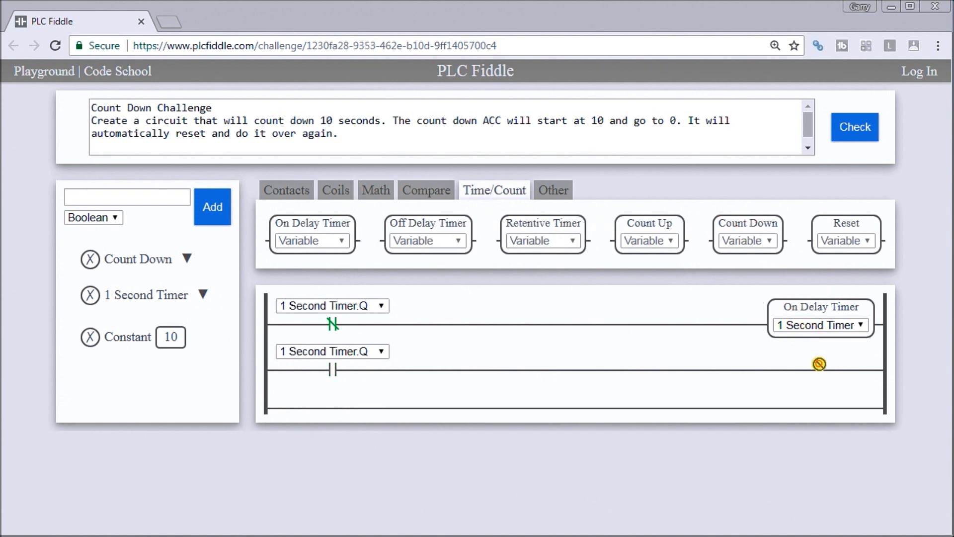
pyautogui.click(819, 363)
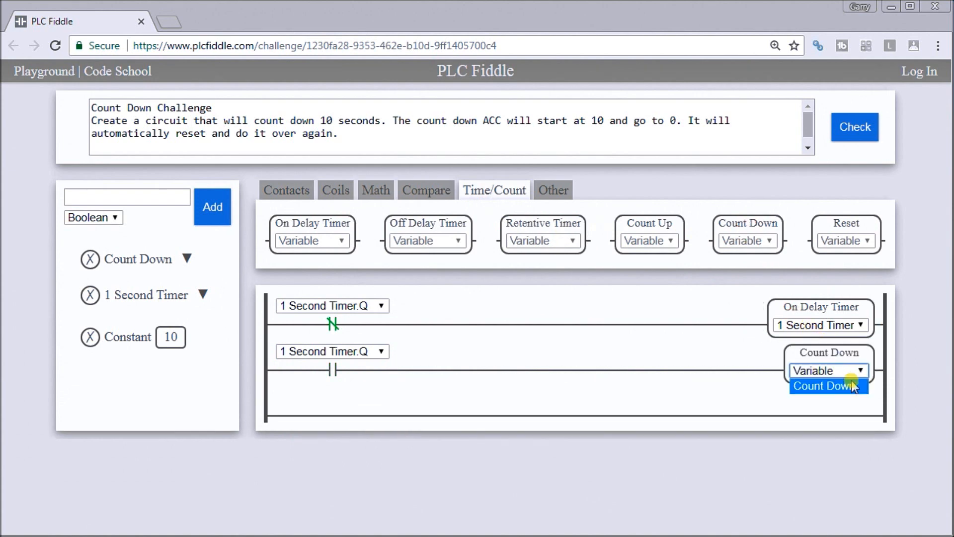
pyautogui.click(825, 386)
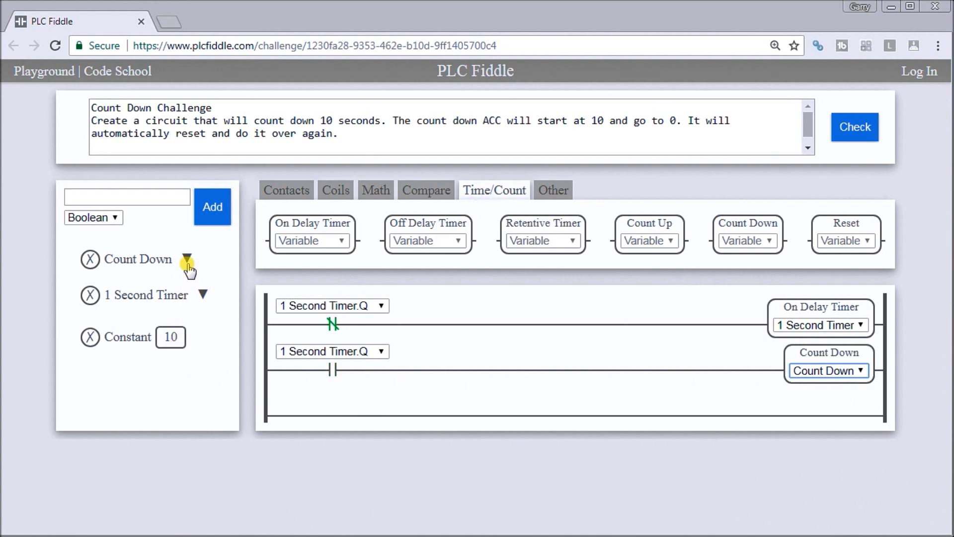
pyautogui.click(185, 259)
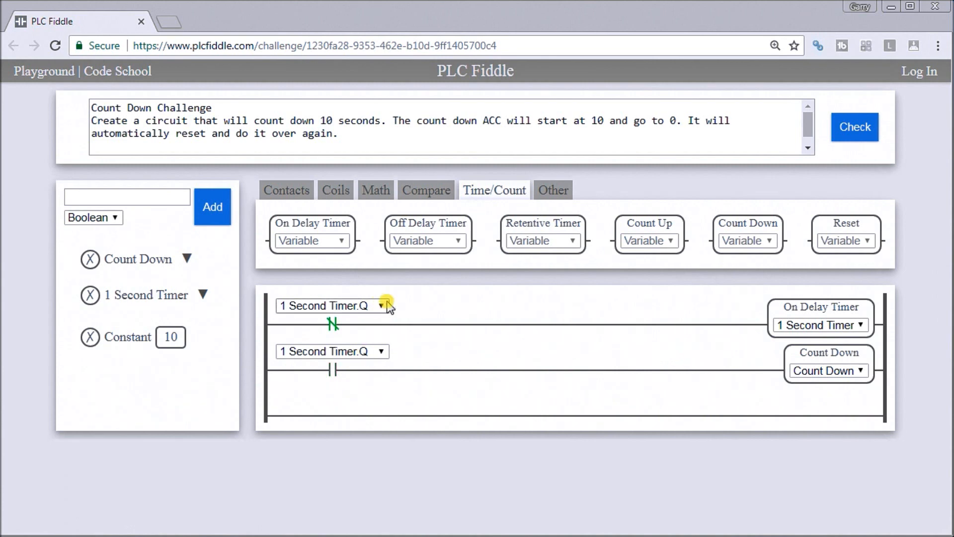
# - Place a normally closed contact on a new third rung assigned to Count Down.Q
pyautogui.click(285, 190)
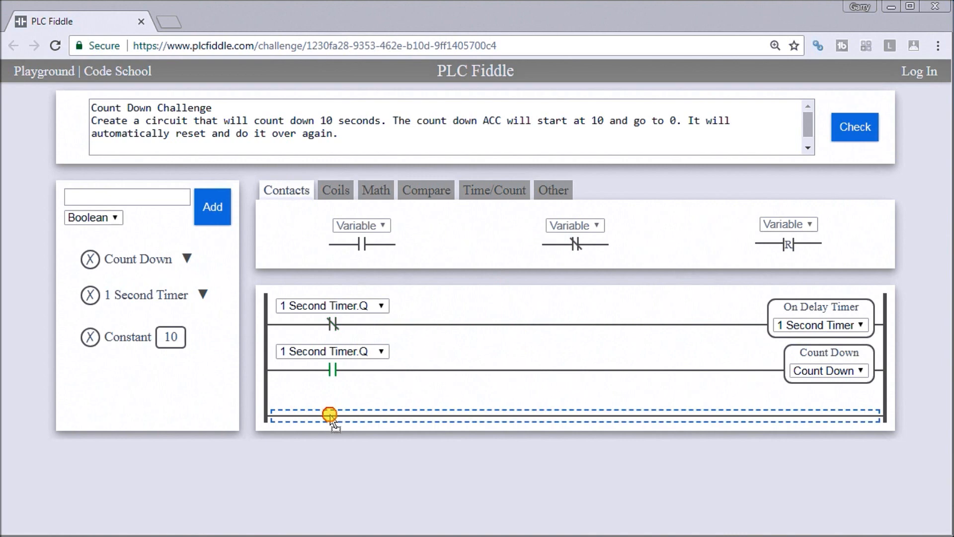
pyautogui.click(330, 414)
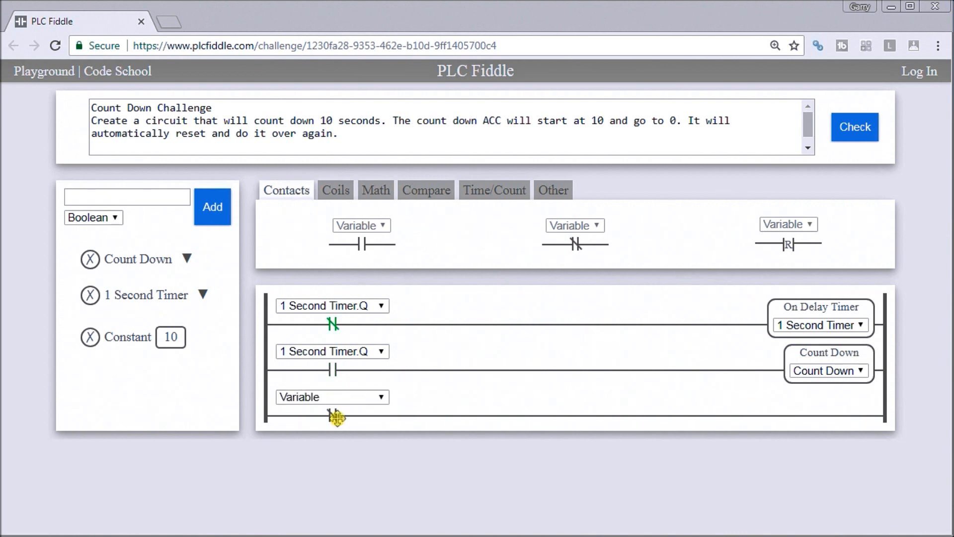
pyautogui.click(333, 396)
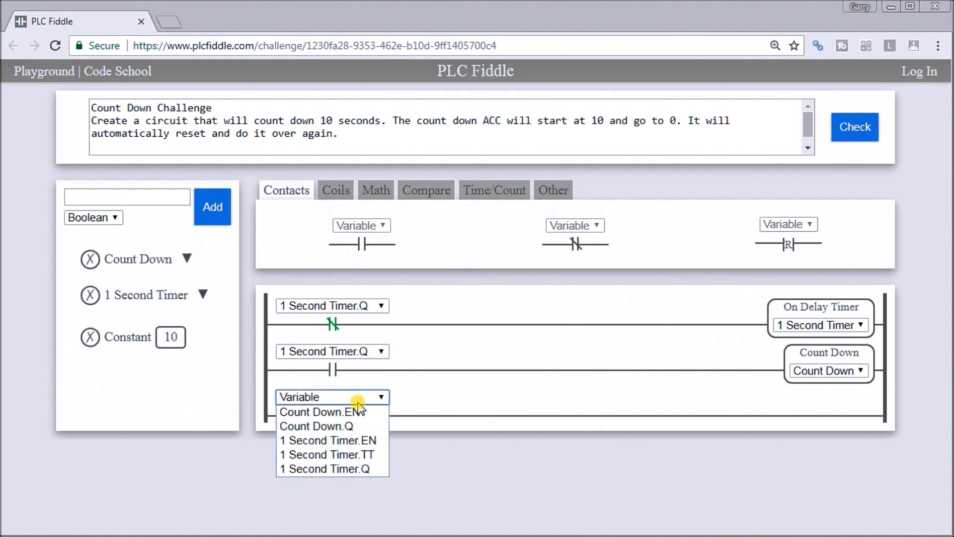
pyautogui.moveTo(354, 428)
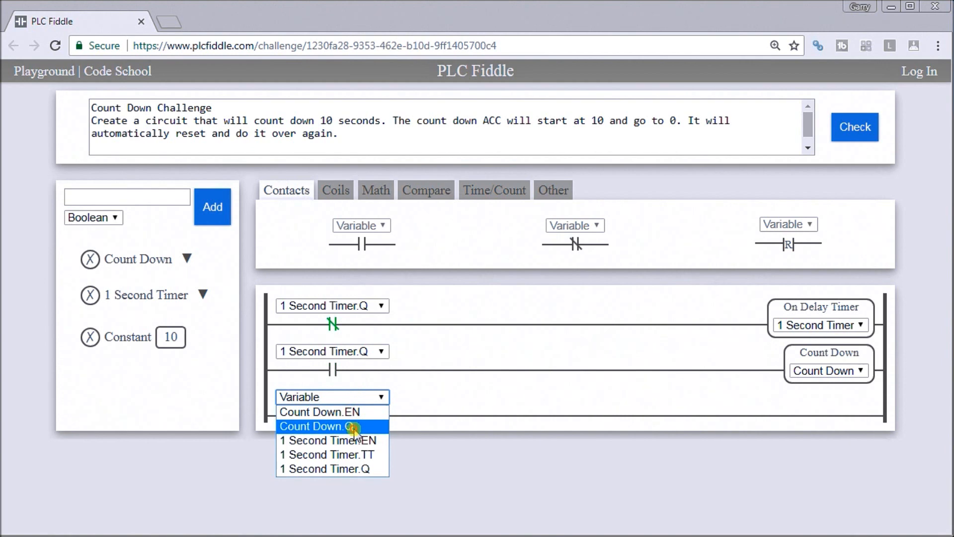
pyautogui.click(332, 425)
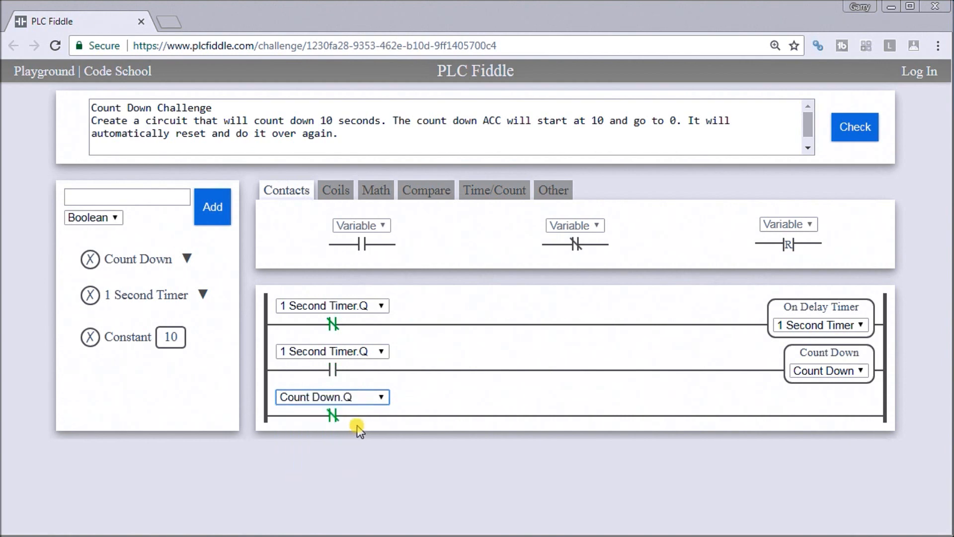
pyautogui.moveTo(371, 414)
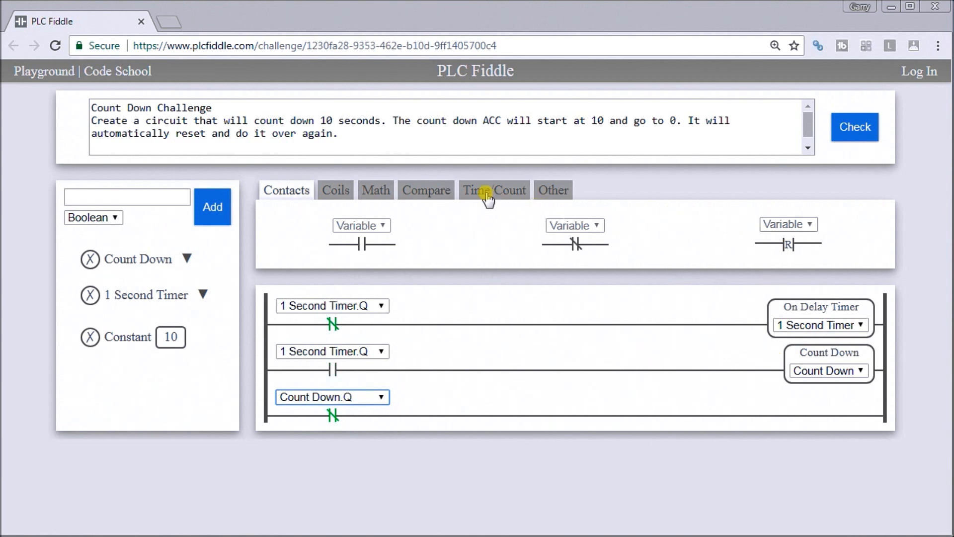
# - Add a Move block with a Constant source and Count Down.ACC destination
pyautogui.click(426, 190)
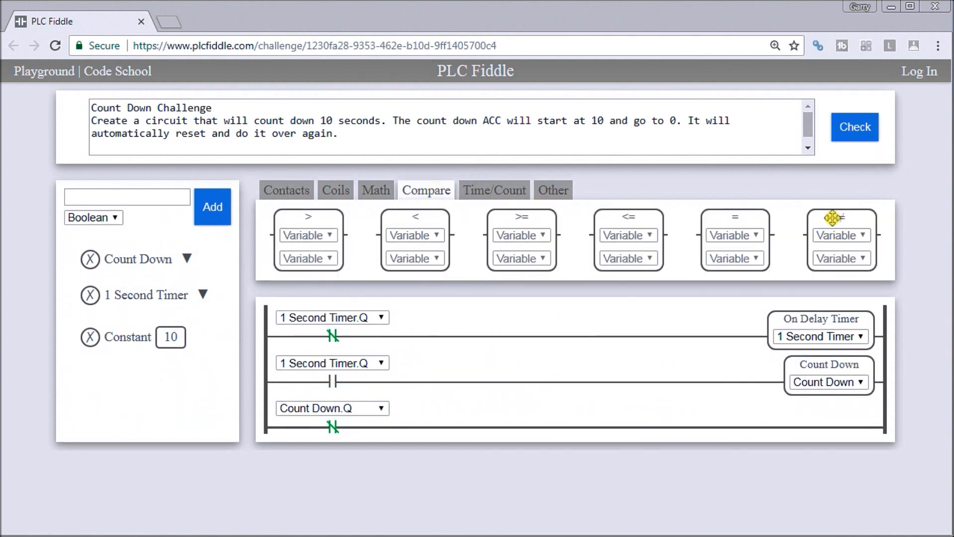
pyautogui.click(376, 189)
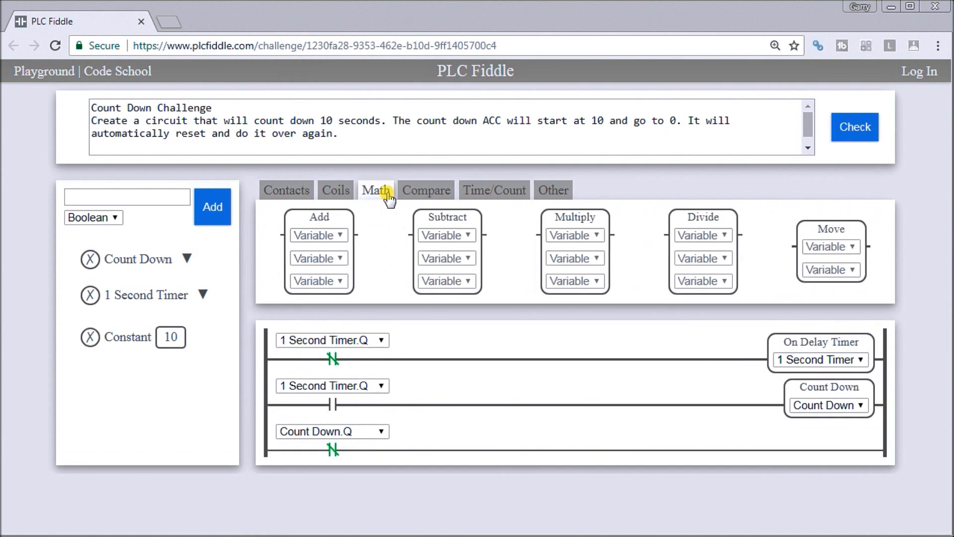
pyautogui.click(811, 388)
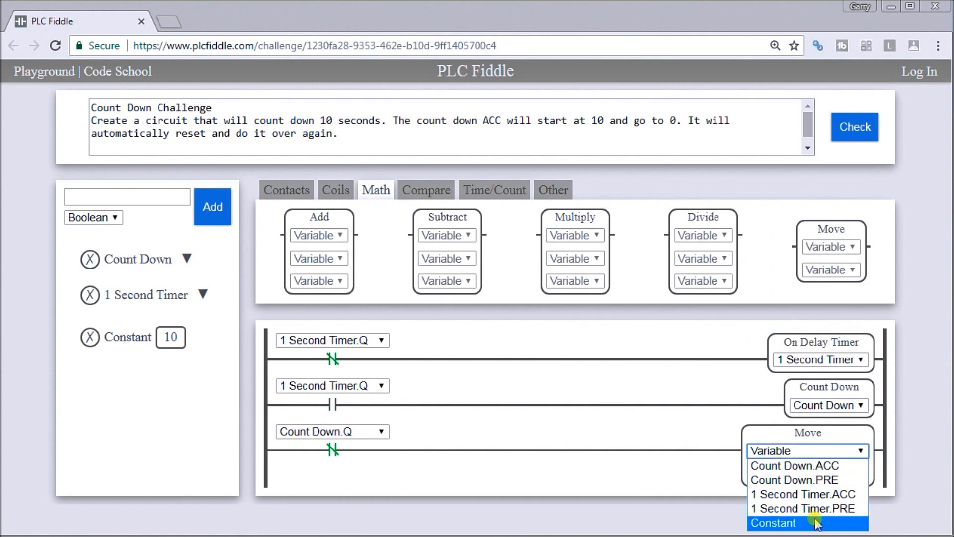
pyautogui.click(777, 523)
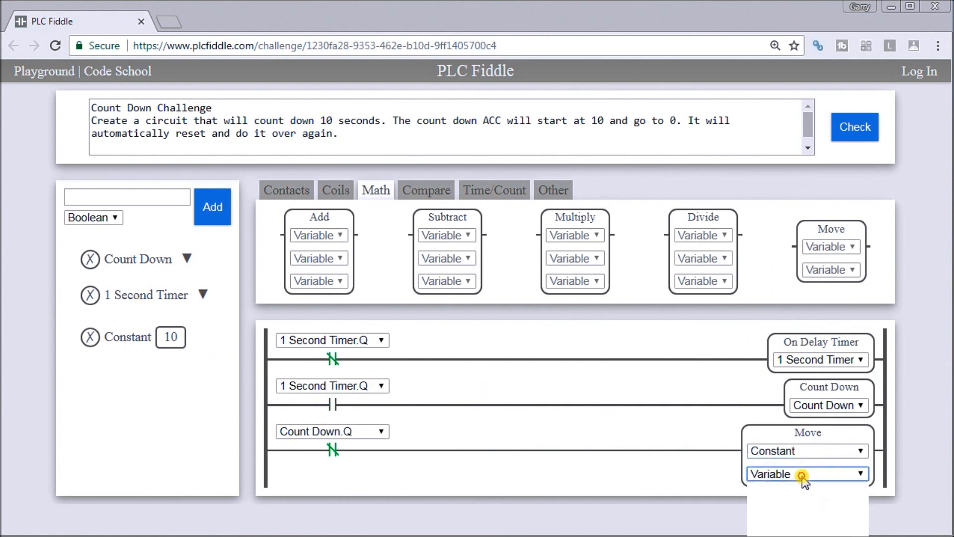
pyautogui.click(806, 474)
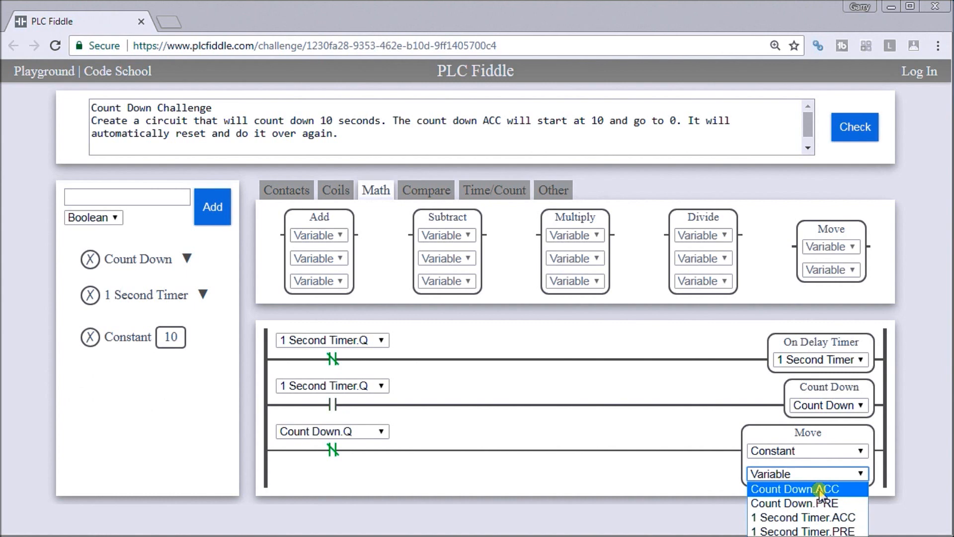
pyautogui.click(799, 489)
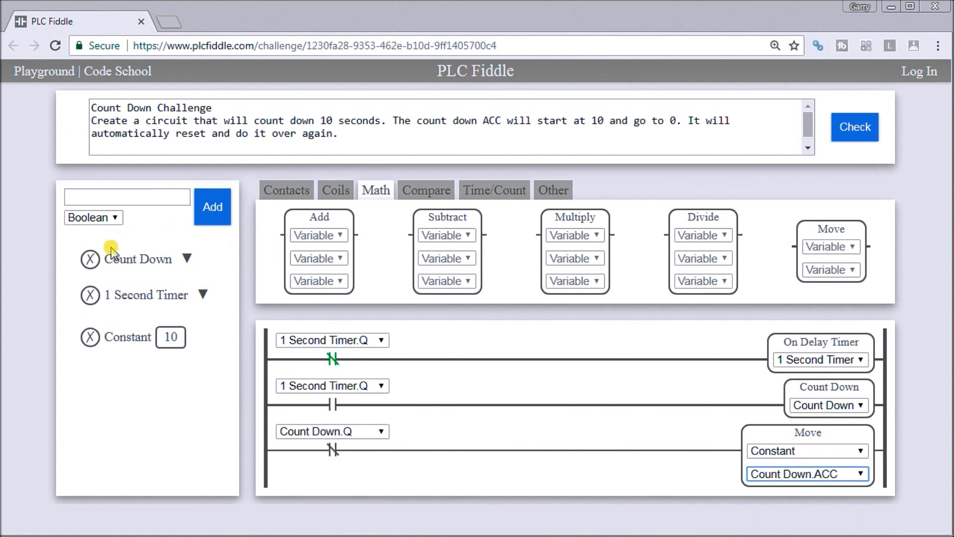
# - Watch the Count Down tag and run Check: Test A fails, Test B passes
pyautogui.click(188, 259)
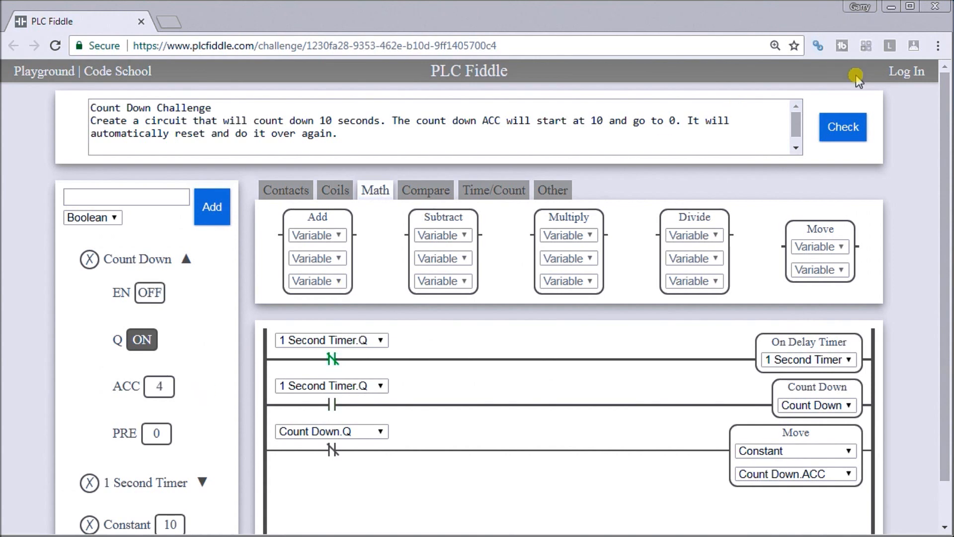
pyautogui.click(847, 128)
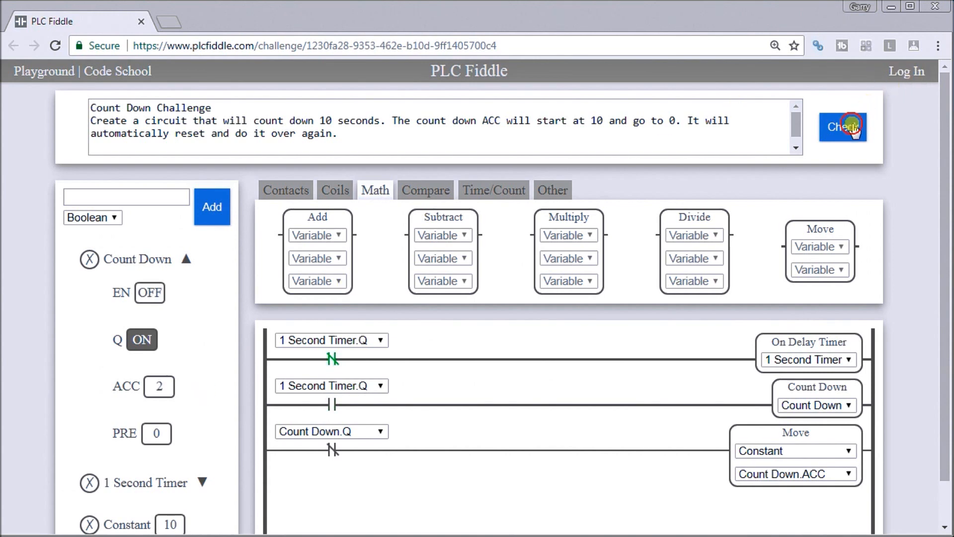
pyautogui.click(848, 128)
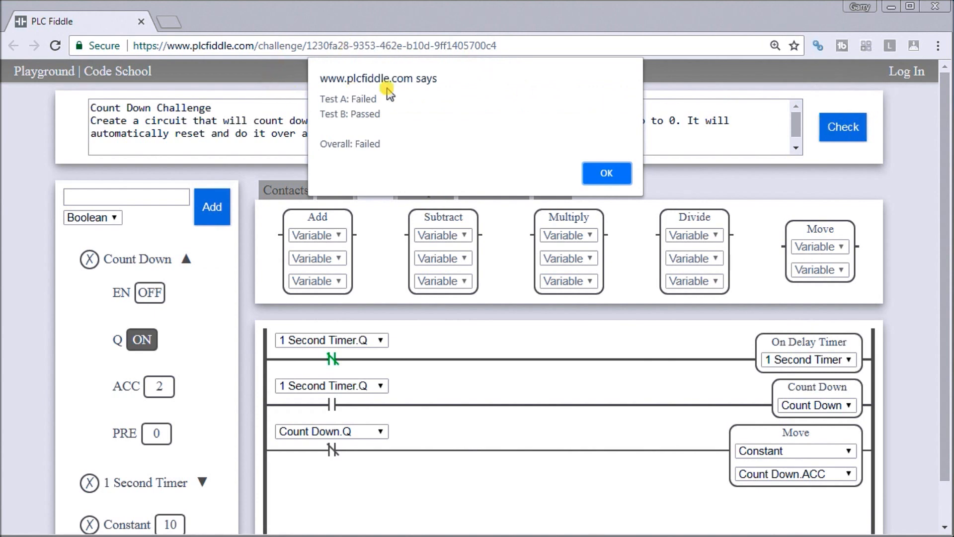
pyautogui.click(606, 173)
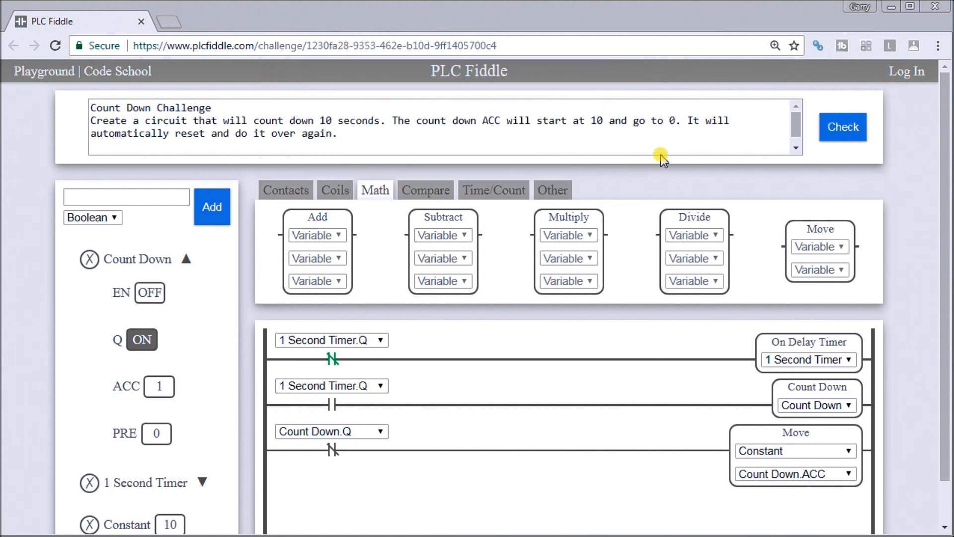
pyautogui.scroll(-3)
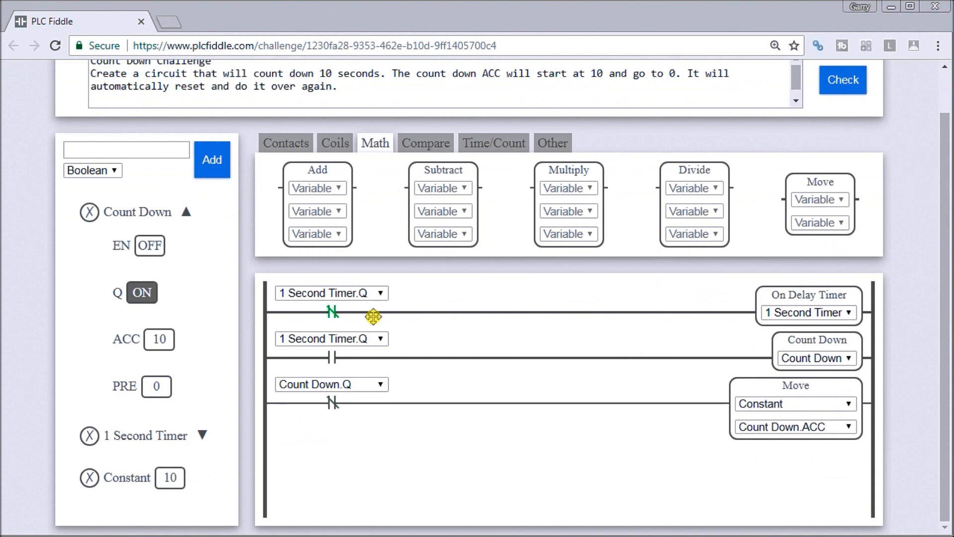